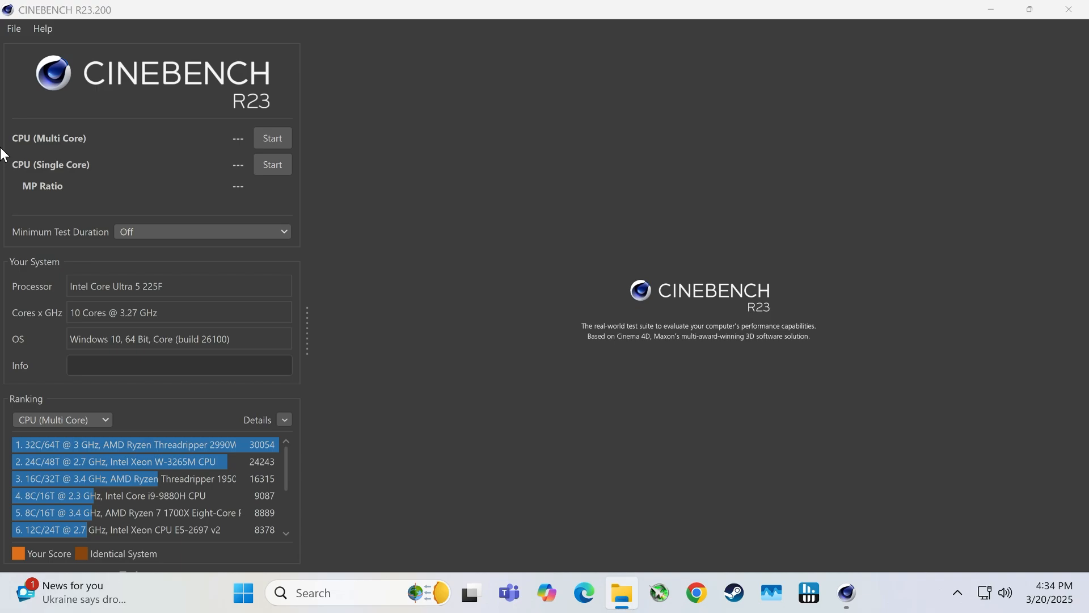
{"action": "mouse_move", "coordinate": [117, 304]}
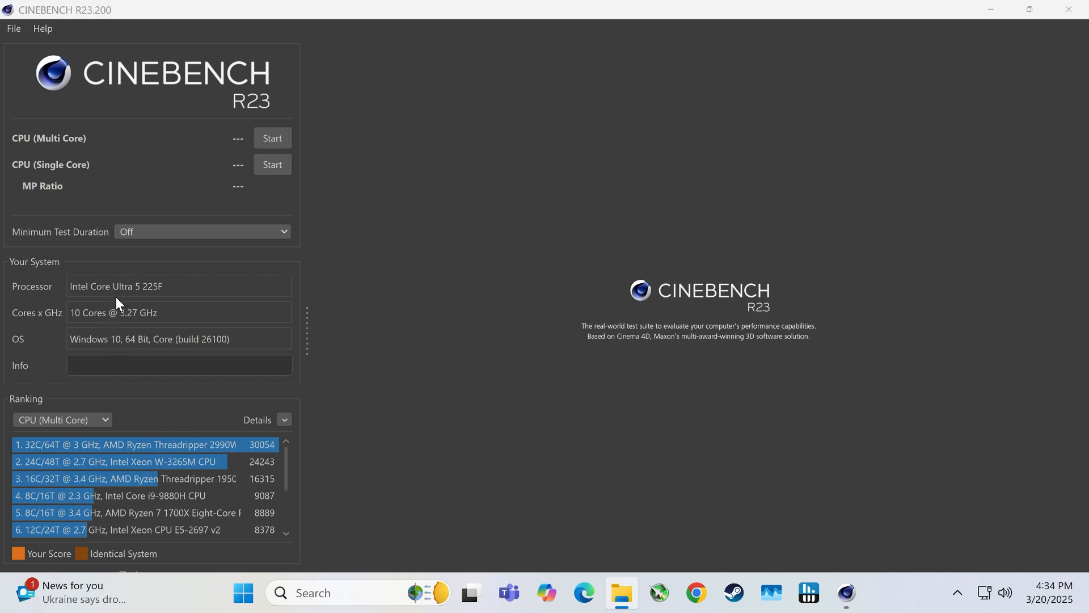
{"action": "mouse_move", "coordinate": [156, 300]}
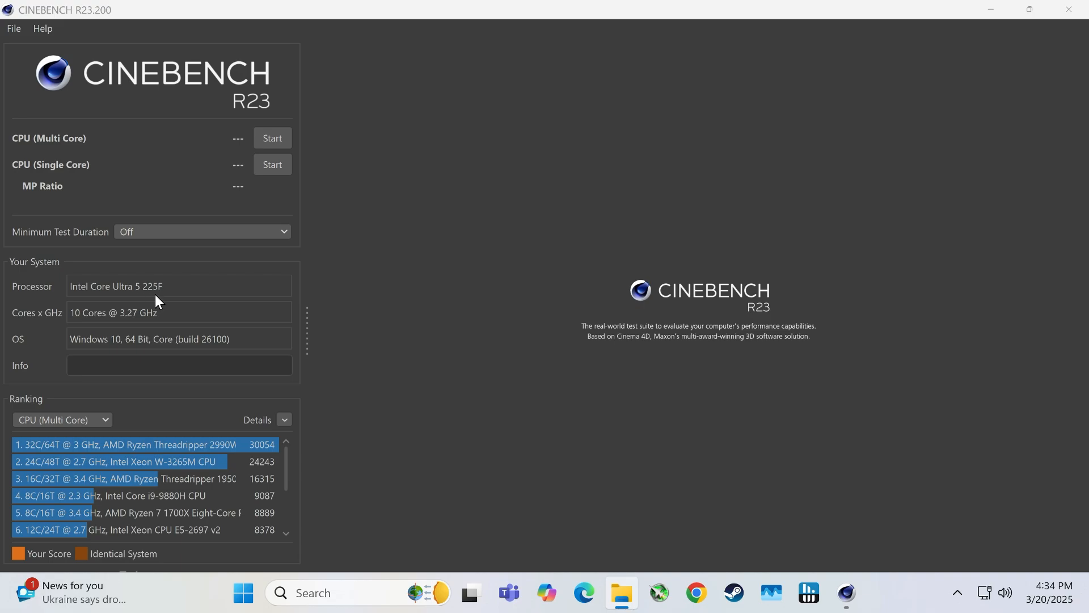
{"action": "mouse_move", "coordinate": [148, 321]}
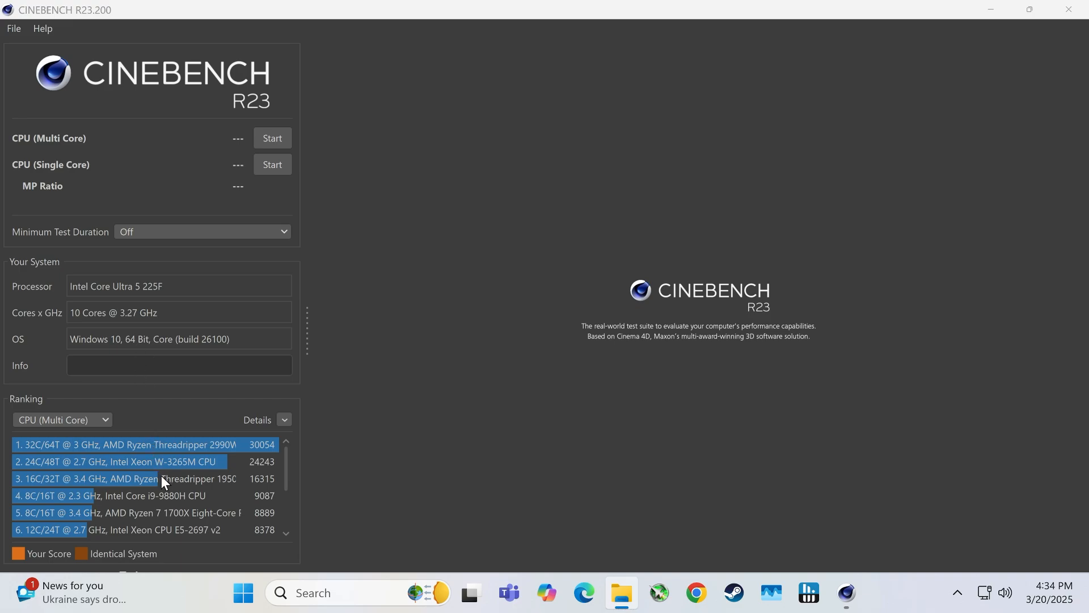
{"action": "mouse_move", "coordinate": [416, 405]}
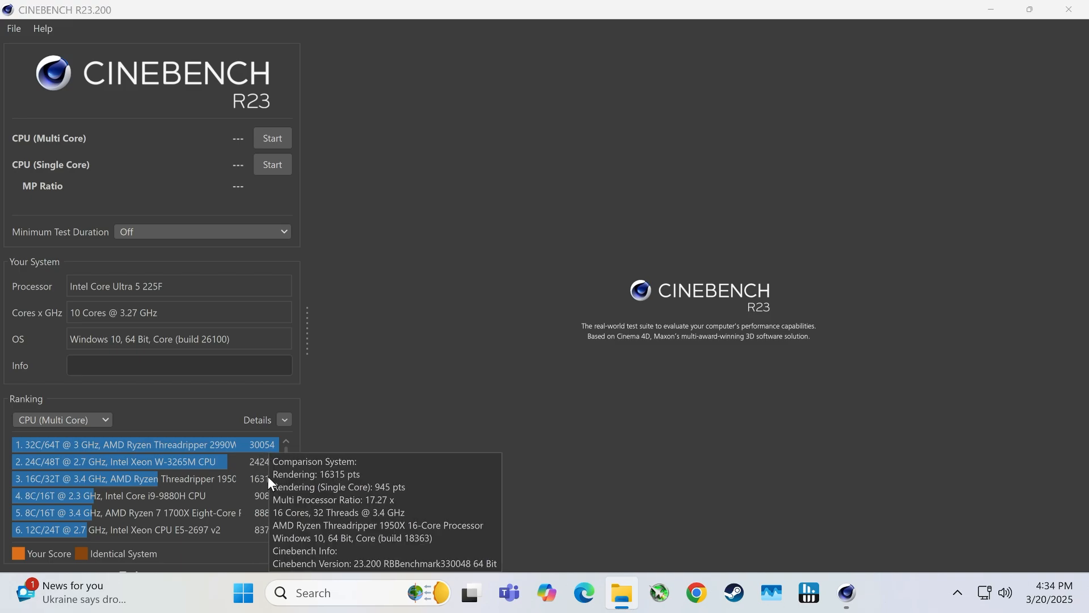
{"action": "mouse_move", "coordinate": [541, 447]}
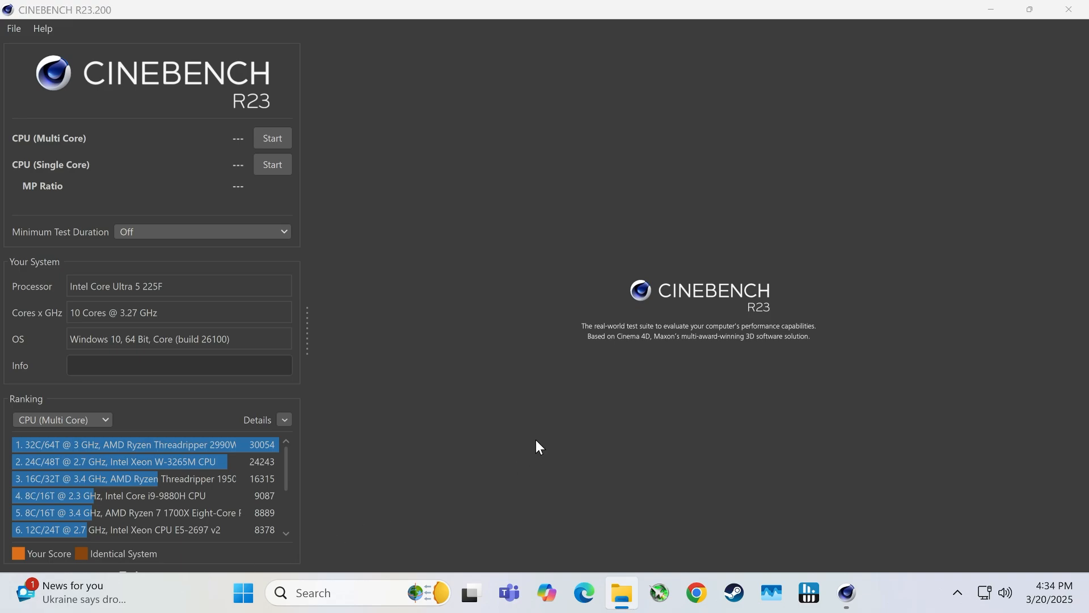
{"action": "mouse_move", "coordinate": [525, 451]}
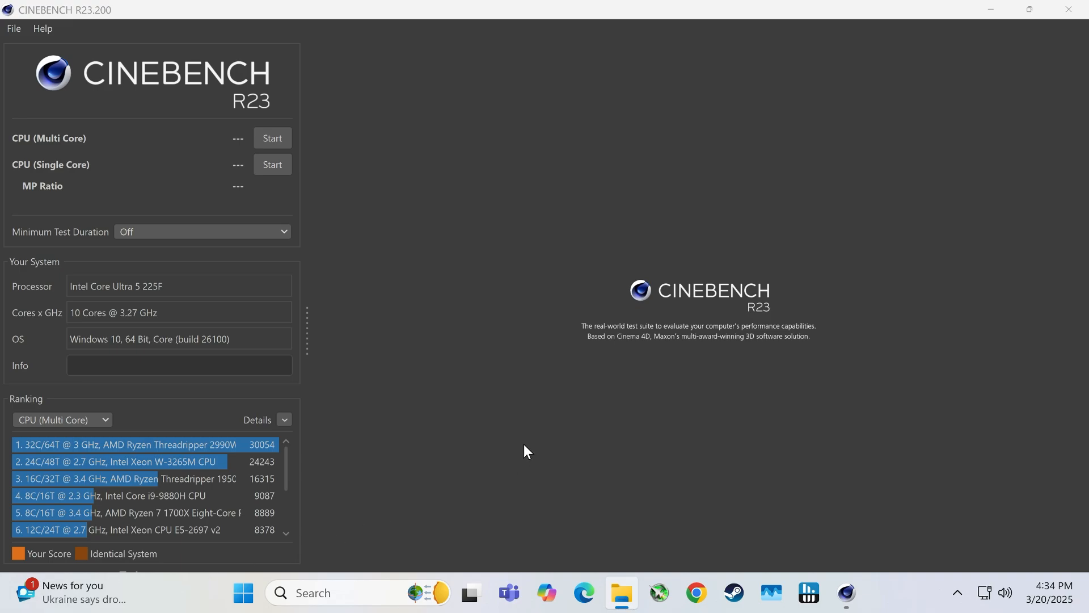
{"action": "mouse_move", "coordinate": [543, 463]}
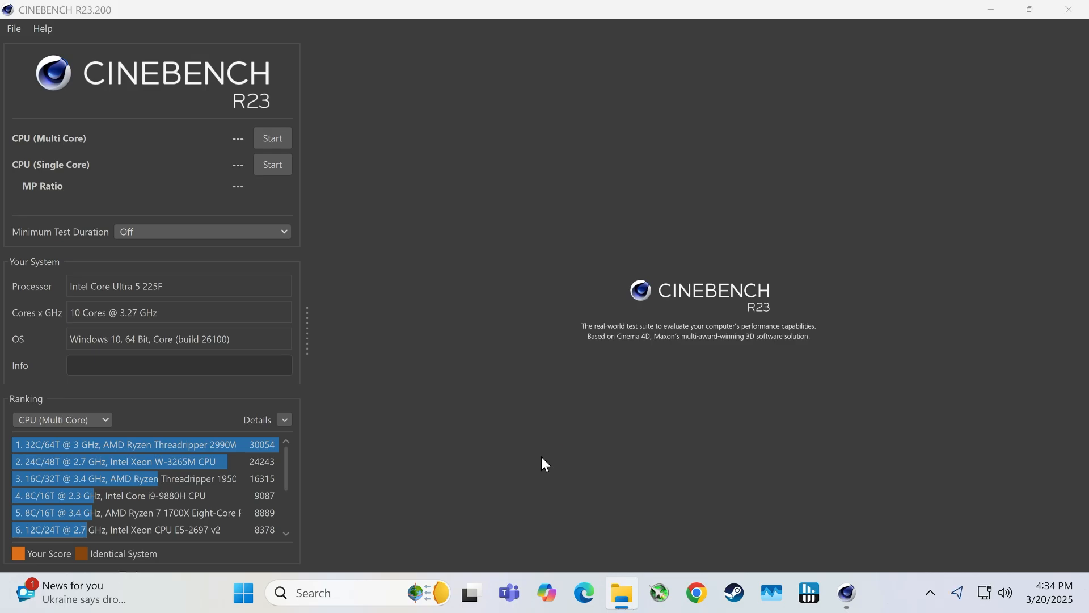
{"action": "mouse_move", "coordinate": [583, 479]}
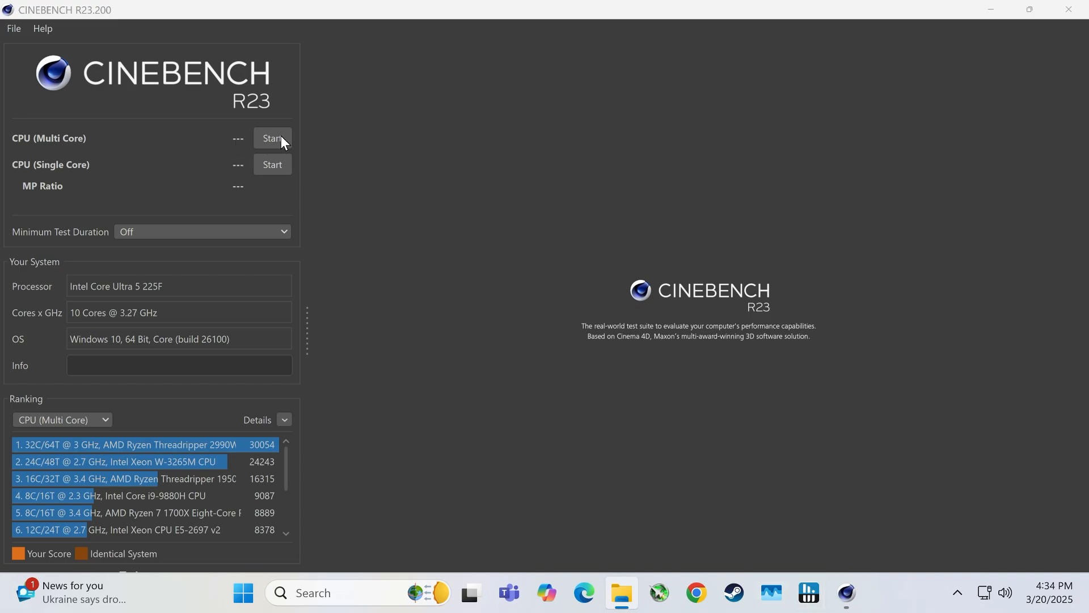
Start the CPU (Multi Core) benchmark and let it render to a 14566 pts score
{"action": "left_click", "coordinate": [272, 138]}
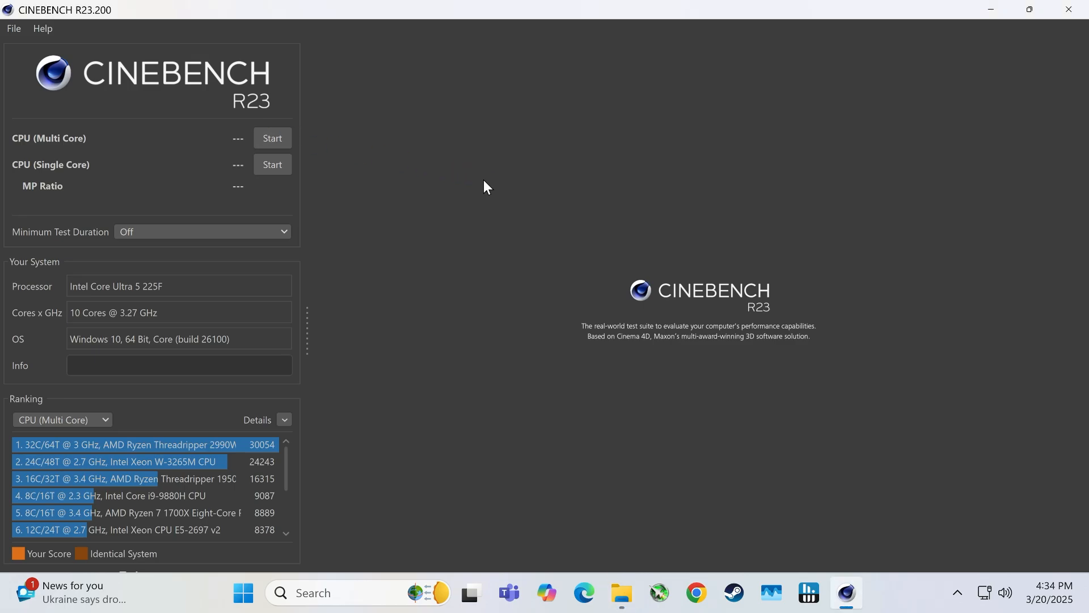
{"action": "left_click", "coordinate": [271, 137]}
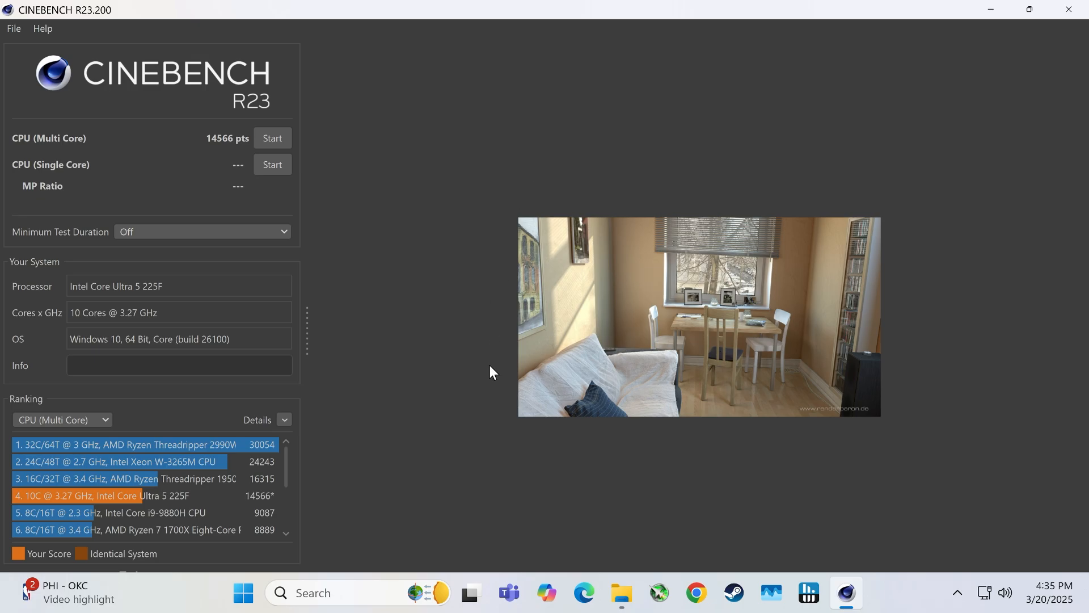
{"action": "mouse_move", "coordinate": [158, 505]}
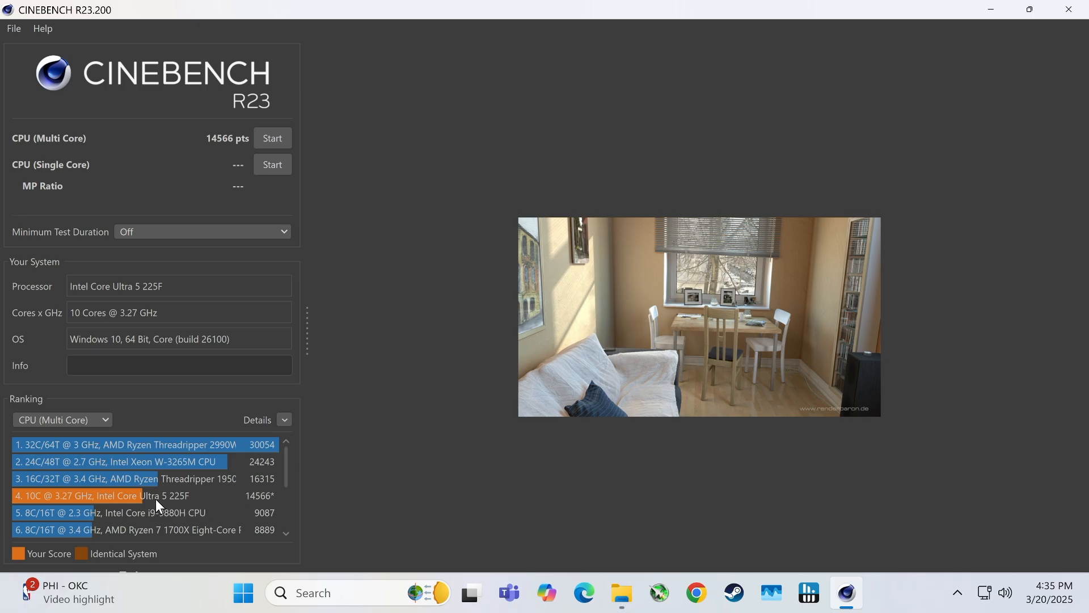
{"action": "mouse_move", "coordinate": [243, 507]}
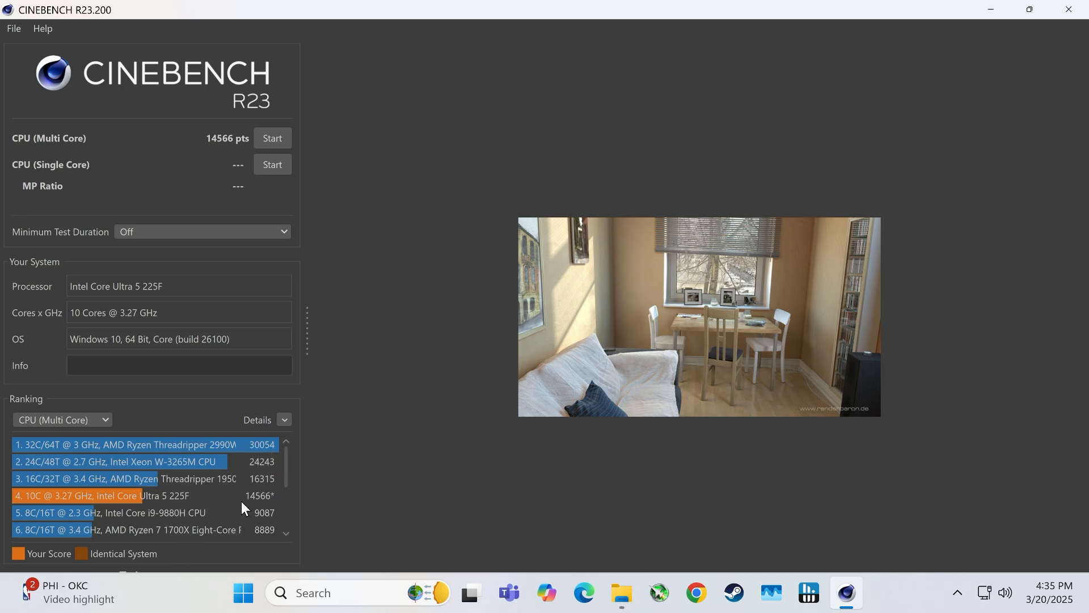
{"action": "mouse_move", "coordinate": [392, 479]}
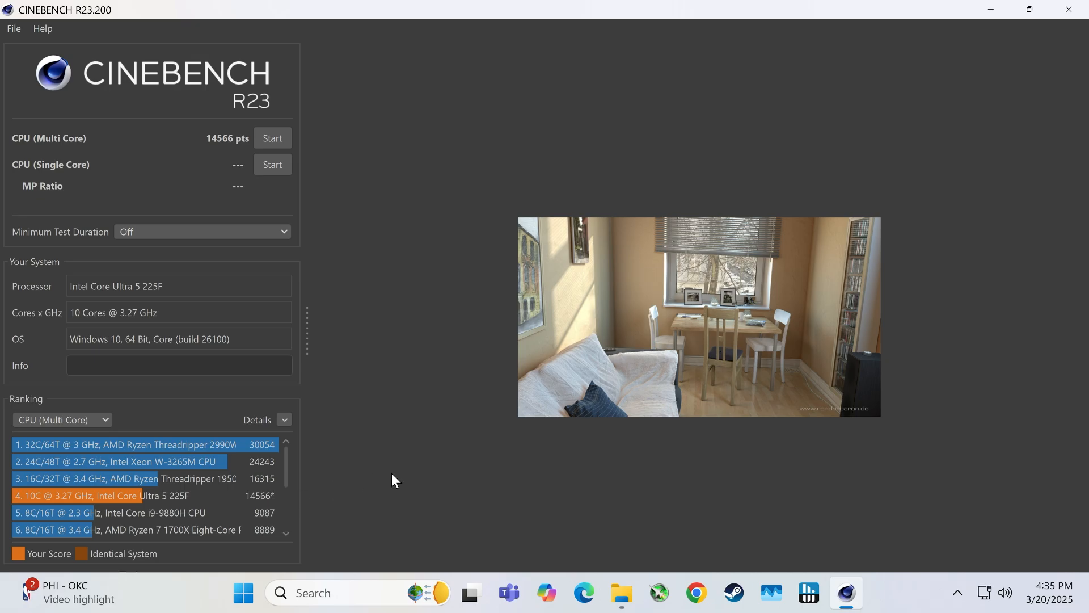
{"action": "mouse_move", "coordinate": [256, 516]}
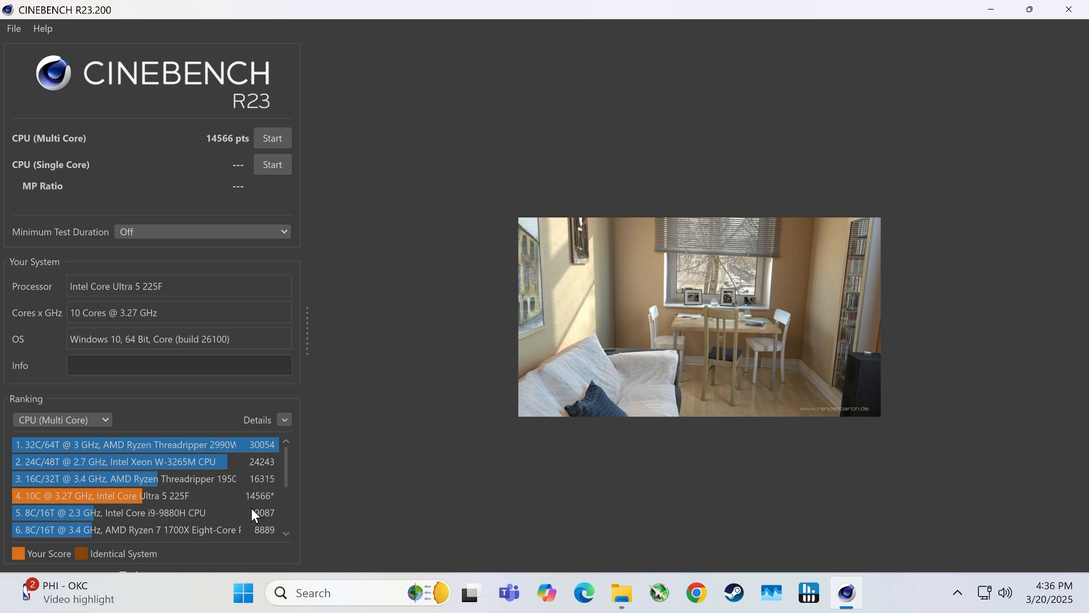
{"action": "mouse_move", "coordinate": [317, 329]}
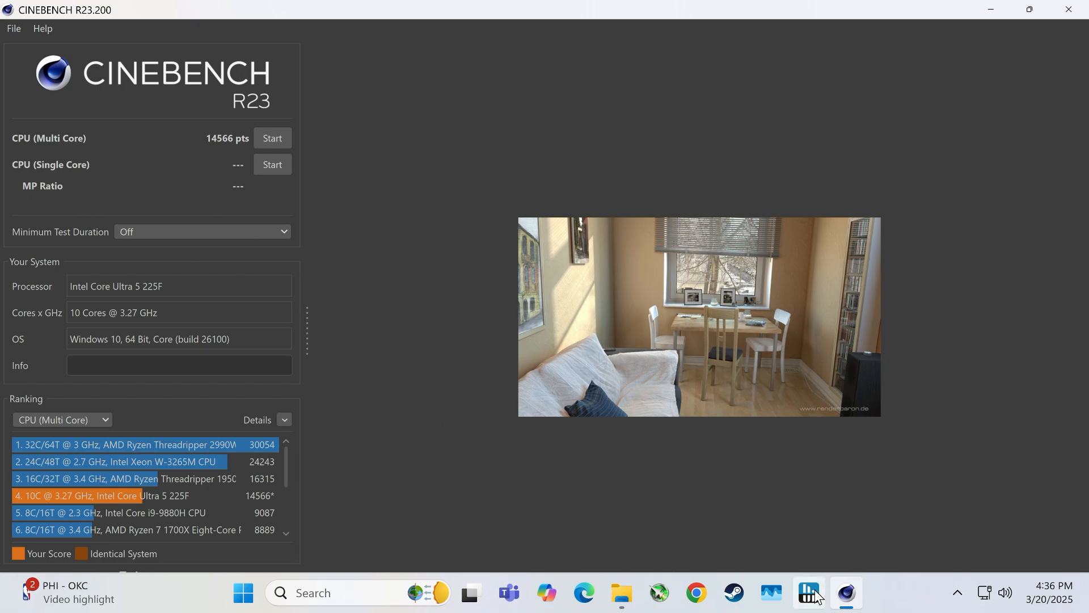
Launch HWiNFO64 with administrator approval in sensors-only mode and dismiss the update notice
{"action": "left_click", "coordinate": [807, 592]}
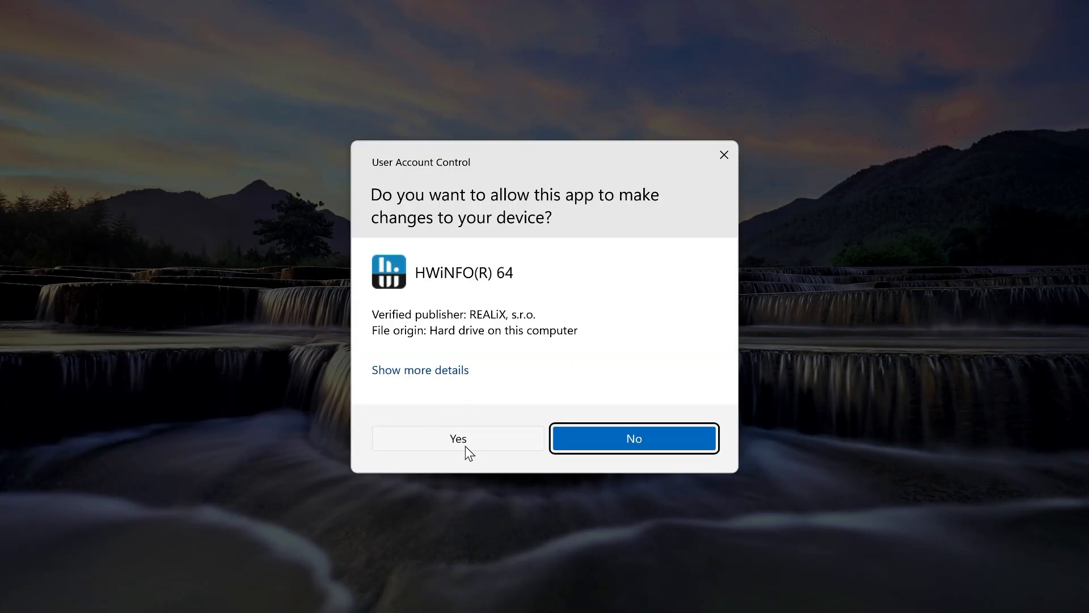
{"action": "left_click", "coordinate": [457, 438]}
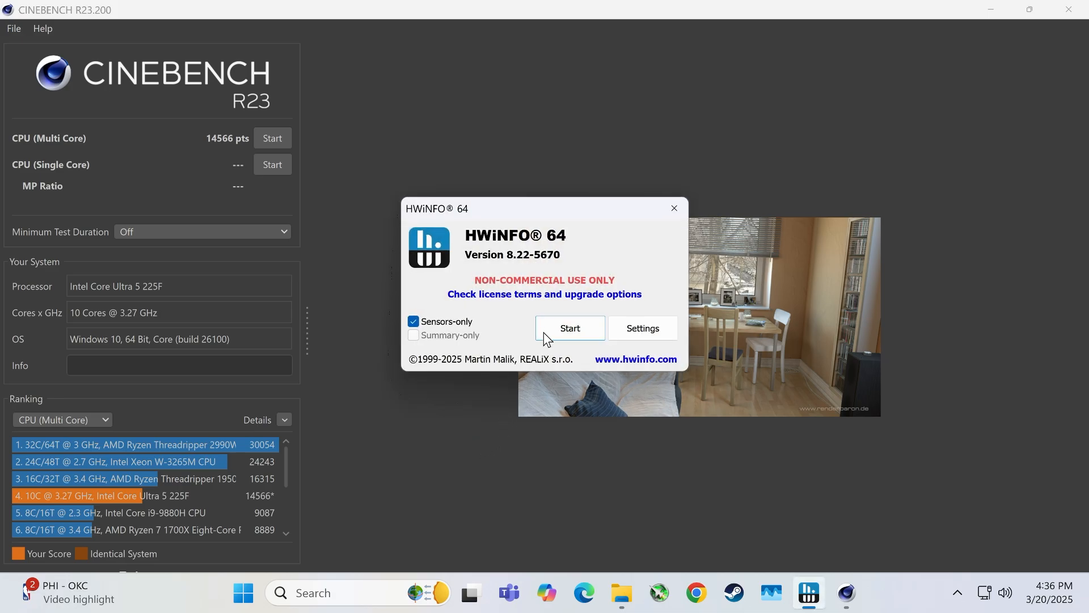
{"action": "left_click", "coordinate": [568, 327]}
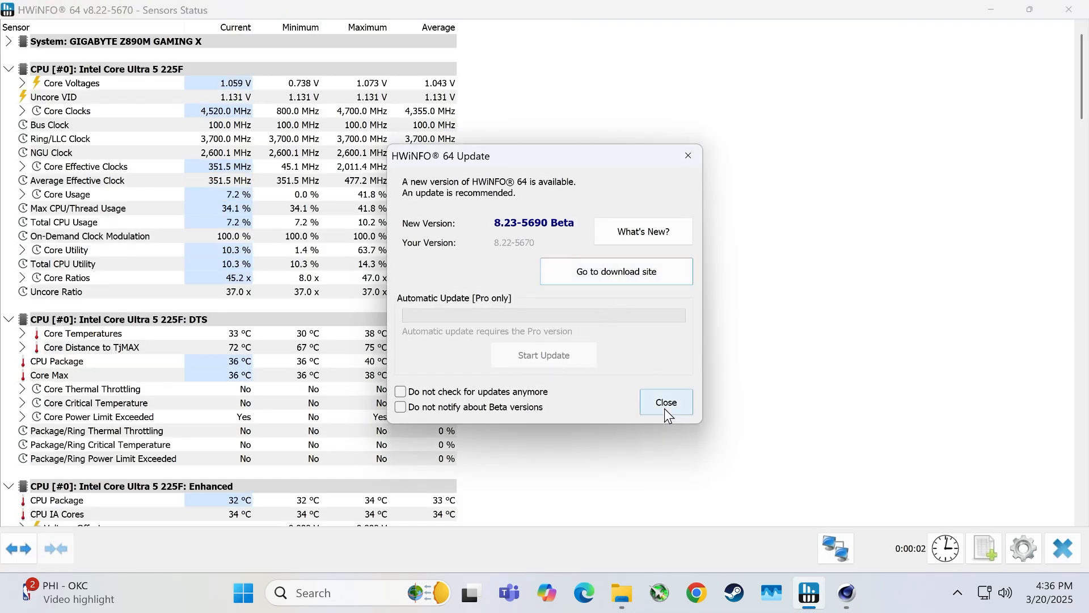
{"action": "left_click", "coordinate": [664, 402]}
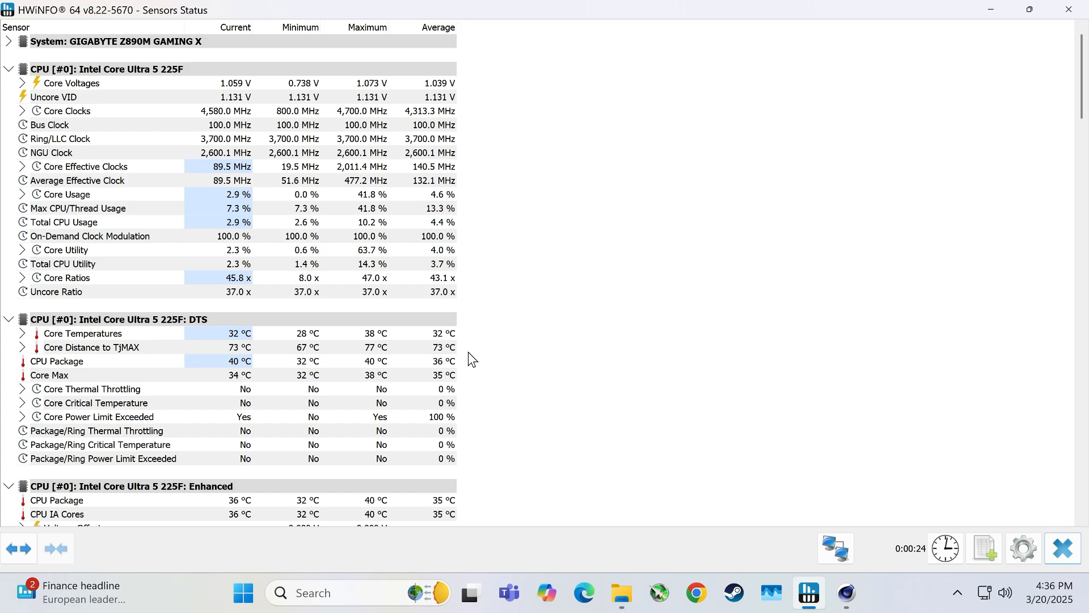
{"action": "mouse_move", "coordinate": [864, 591]}
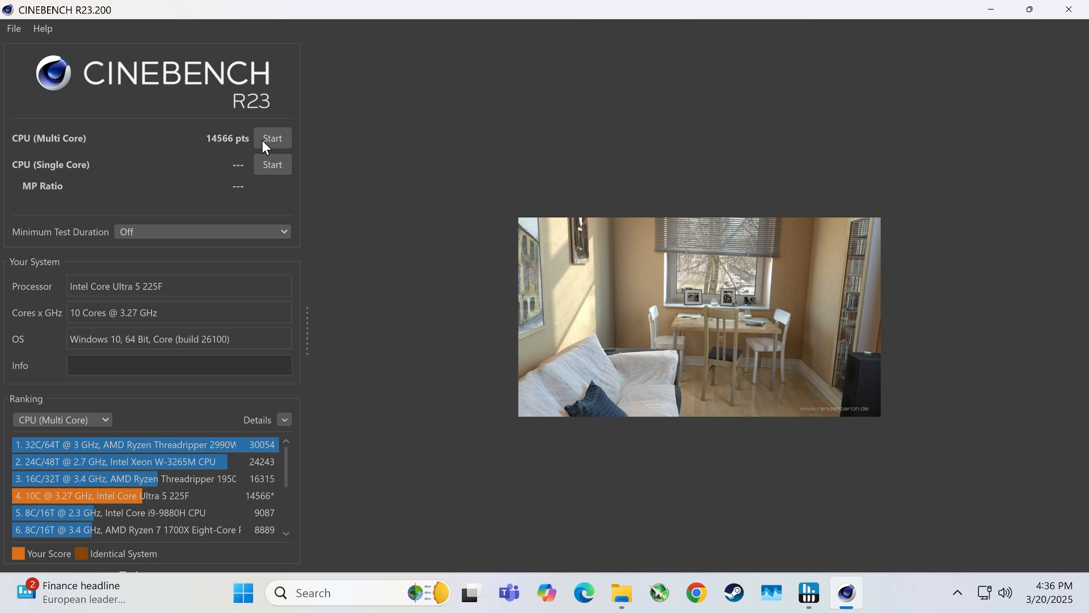
{"action": "mouse_move", "coordinate": [275, 143]}
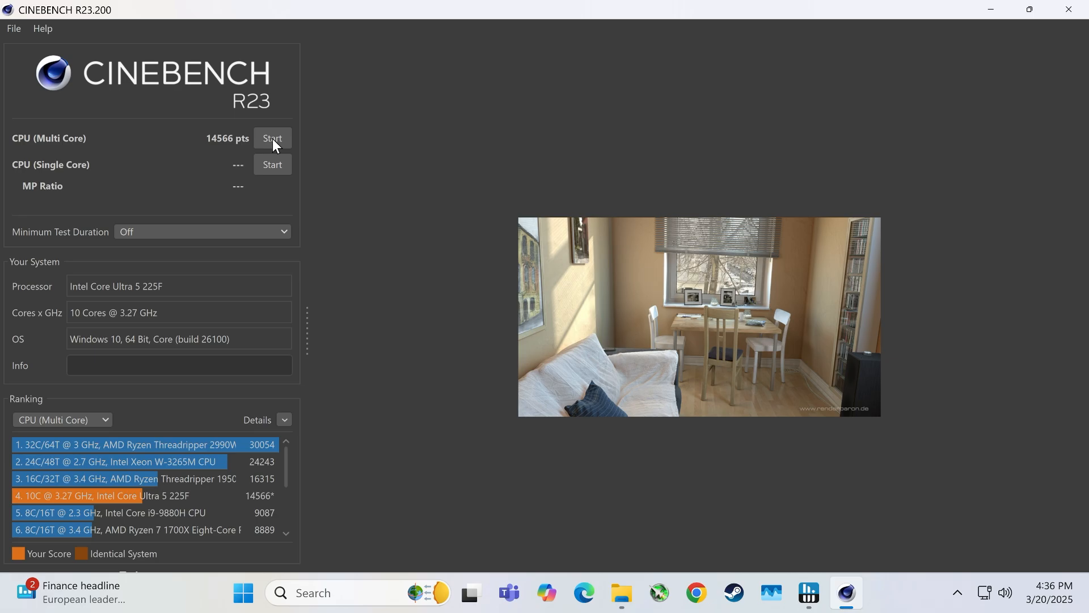
Run the CPU (Multi Core) test again so HWiNFO64 logs 100% usage, 54 °C and 4,900 MHz peaks
{"action": "left_click", "coordinate": [271, 137]}
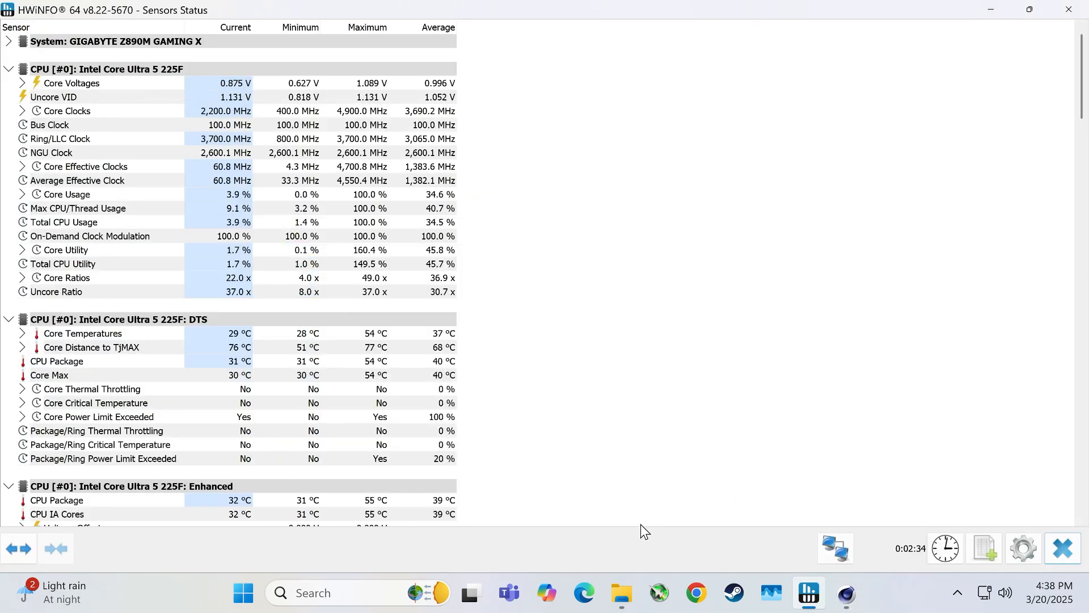
Scroll the sensor list to the GIGABYTE Z890M GAMING X section showing ~97 W, 54 °C and 1,175 RPM peaks
{"action": "scroll", "scroll_direction": "down", "scroll_amount": 3}
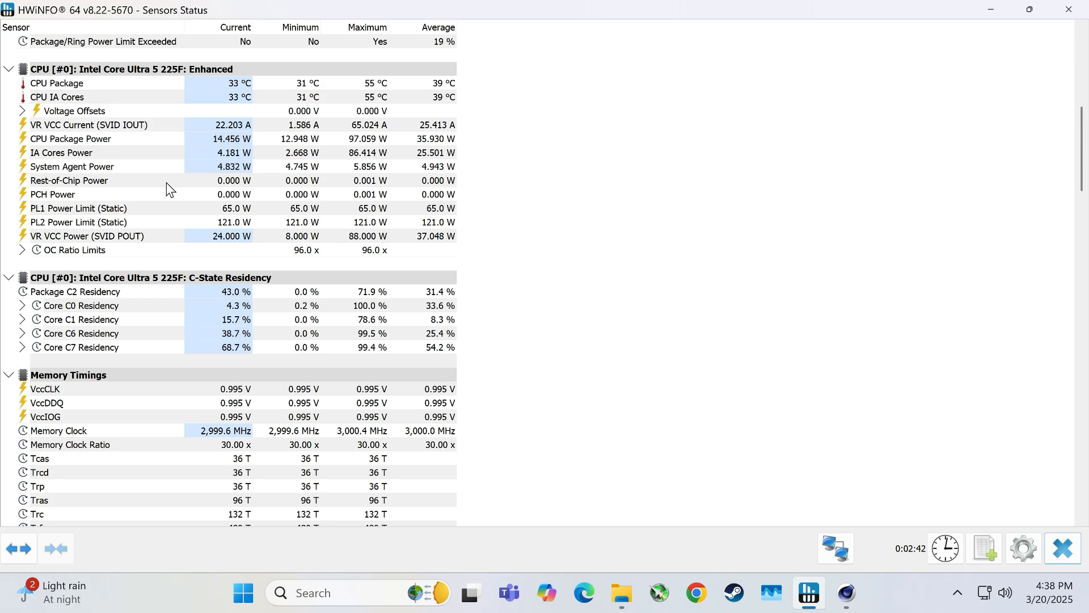
{"action": "scroll", "scroll_direction": "down", "scroll_amount": 3}
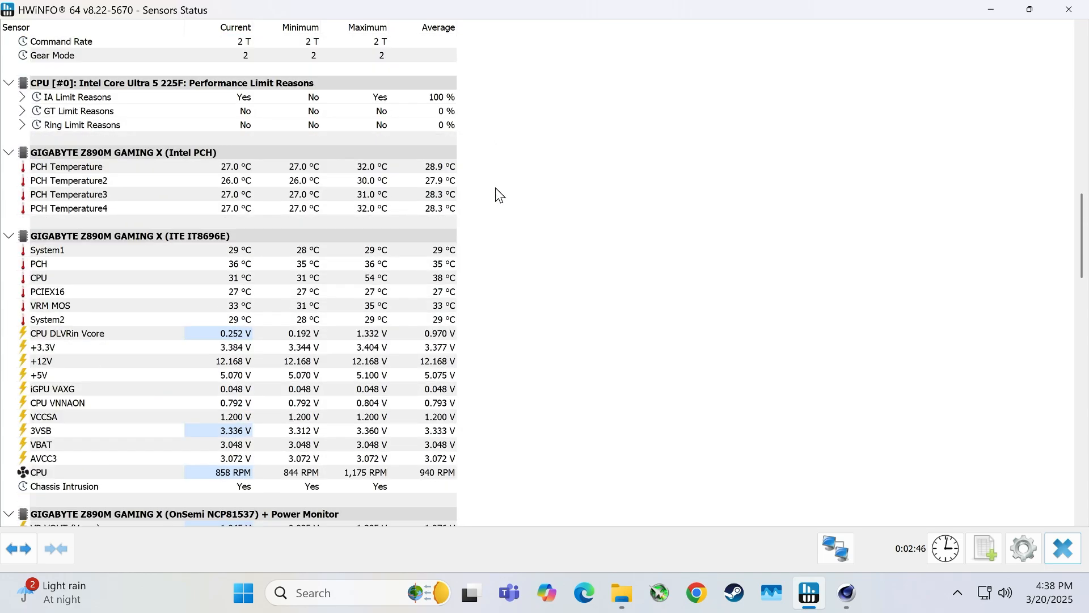
{"action": "scroll", "scroll_direction": "down", "scroll_amount": 3}
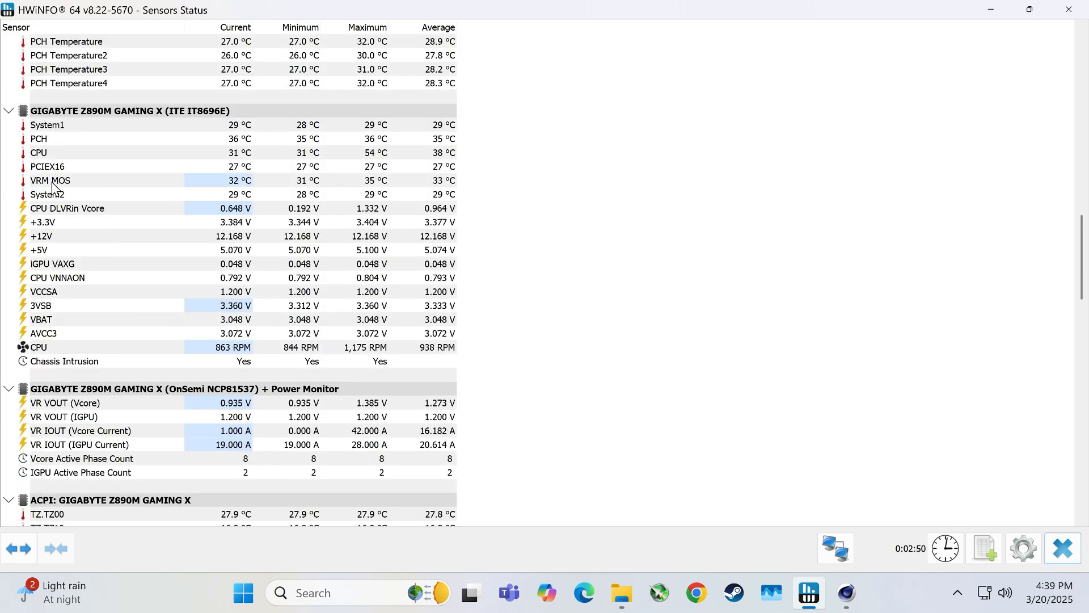
{"action": "mouse_move", "coordinate": [1062, 548]}
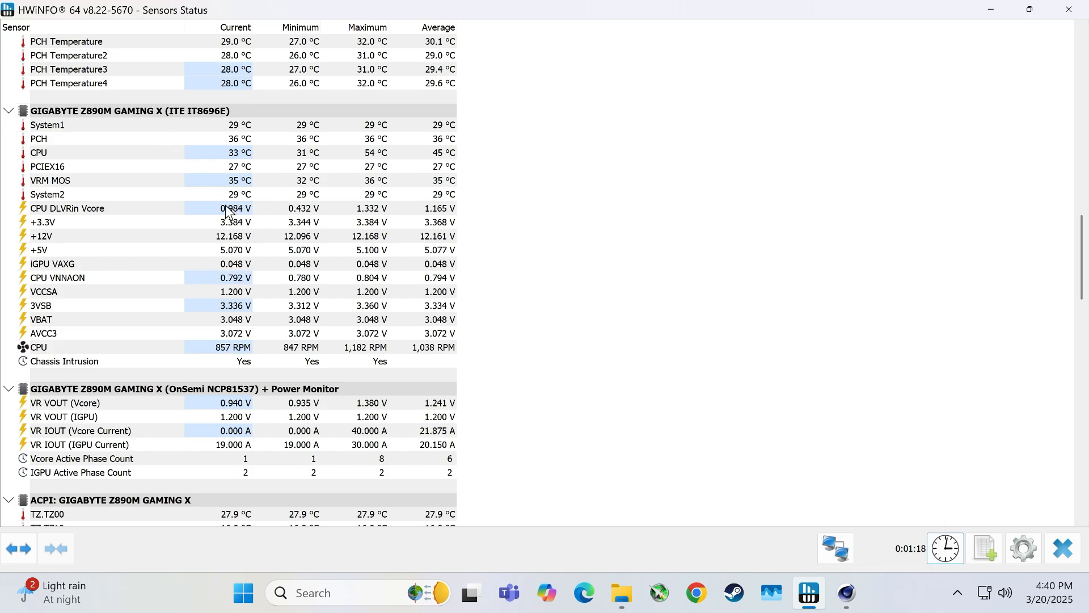
{"action": "mouse_move", "coordinate": [212, 151]}
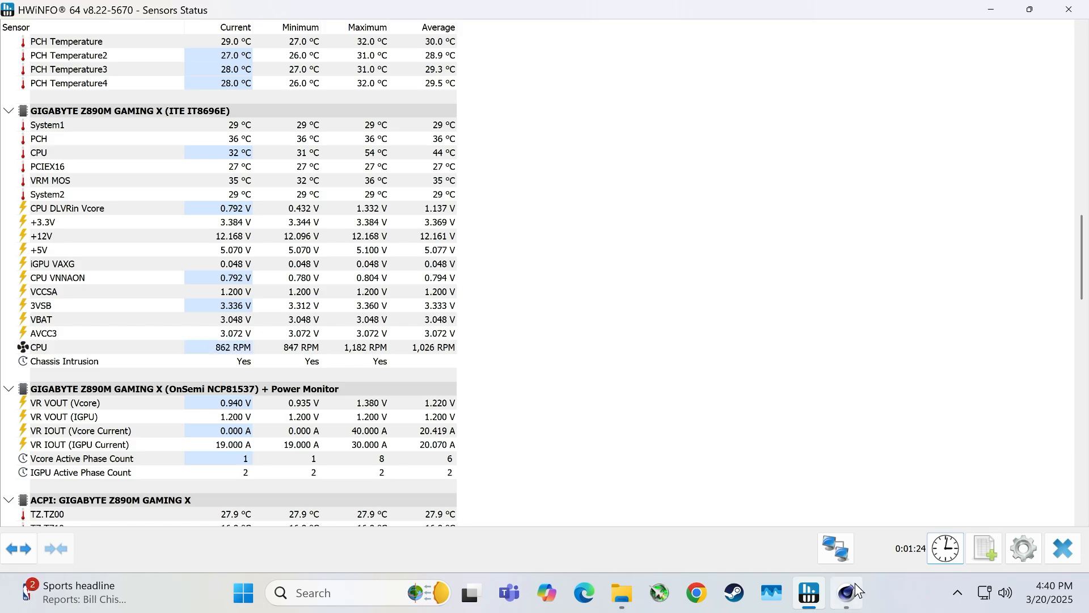
Restore Cinebench from the taskbar to show the final multi-core score of 14598 pts
{"action": "left_click", "coordinate": [846, 592]}
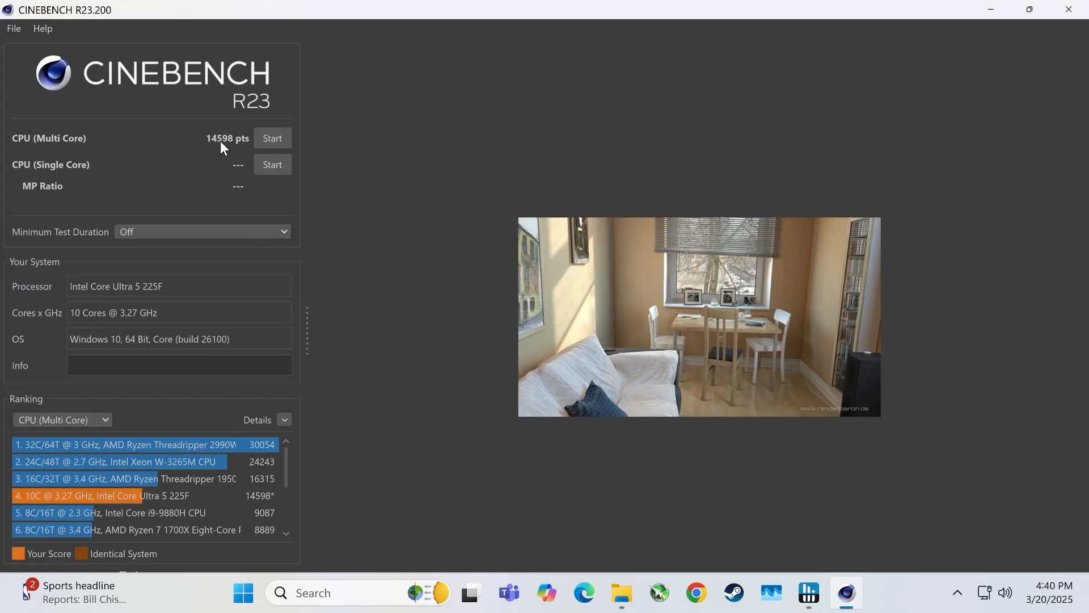
{"action": "mouse_move", "coordinate": [428, 454]}
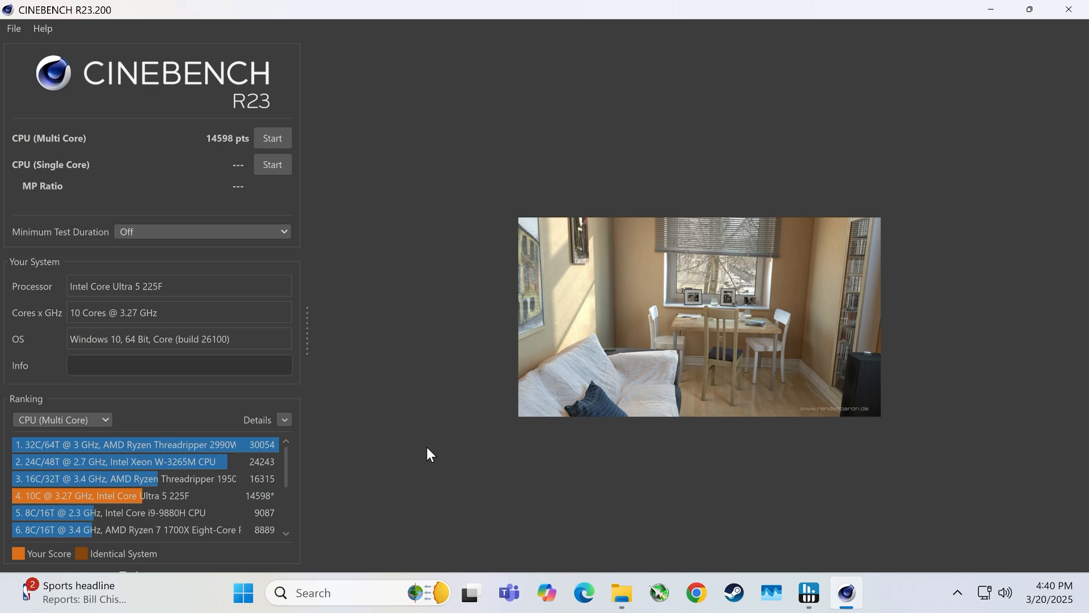
{"action": "mouse_move", "coordinate": [224, 482]}
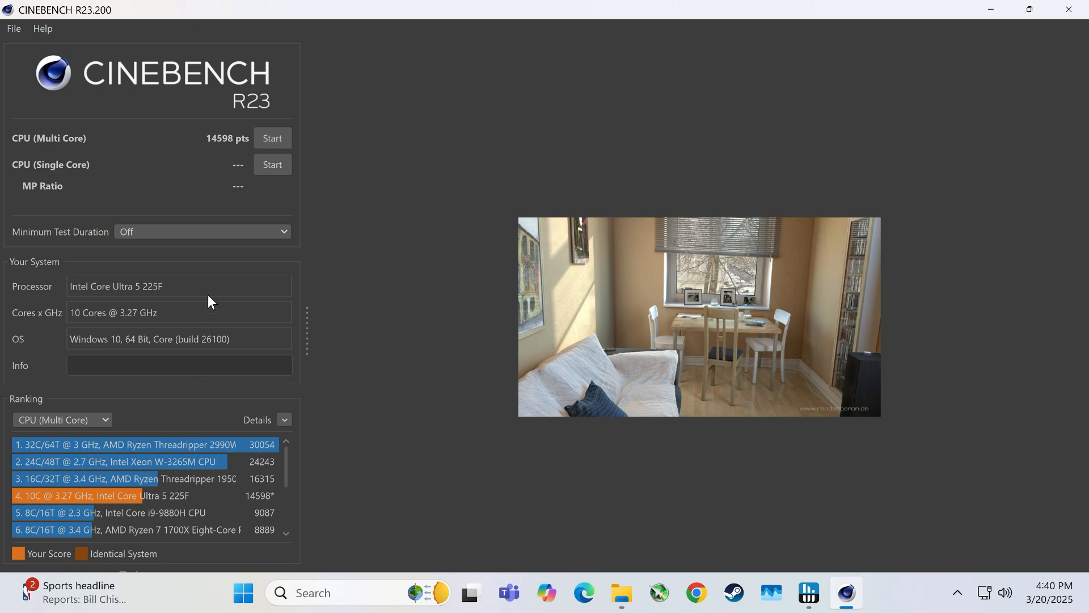
{"action": "mouse_move", "coordinate": [445, 397]}
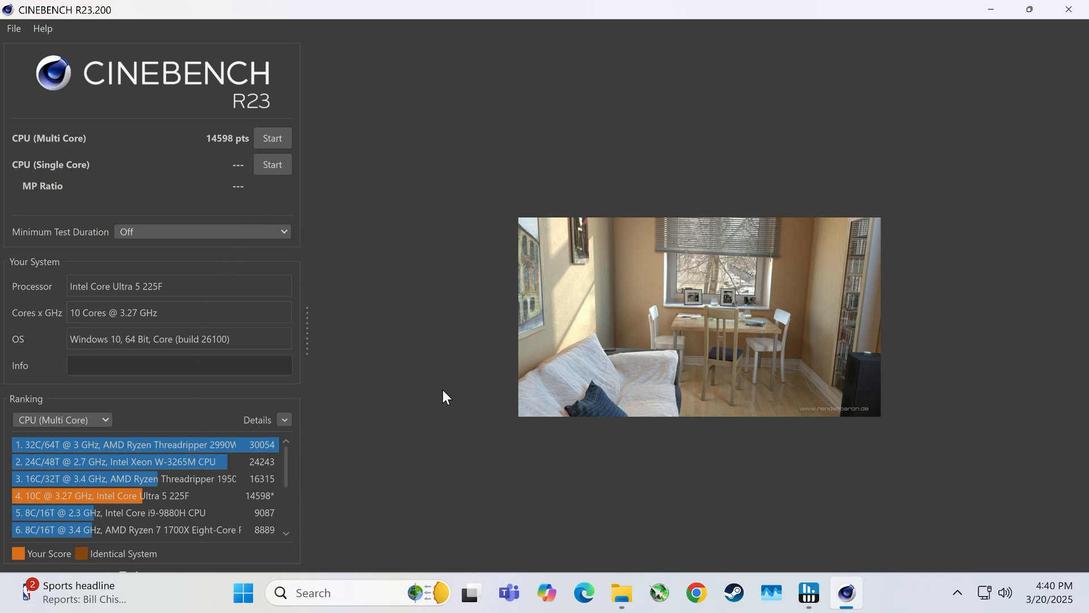
{"action": "mouse_move", "coordinate": [4, 224]}
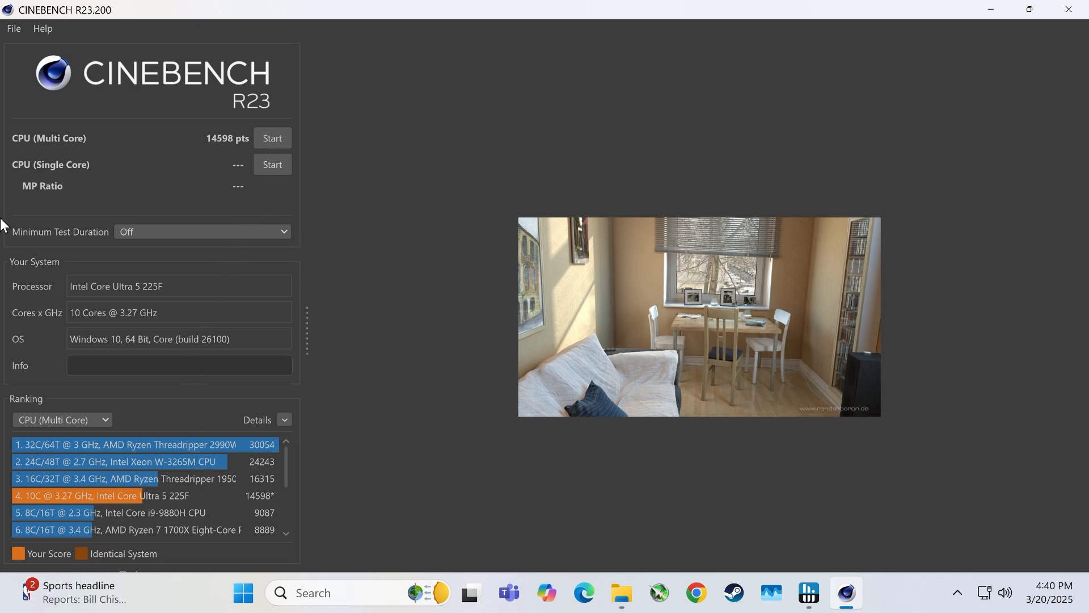